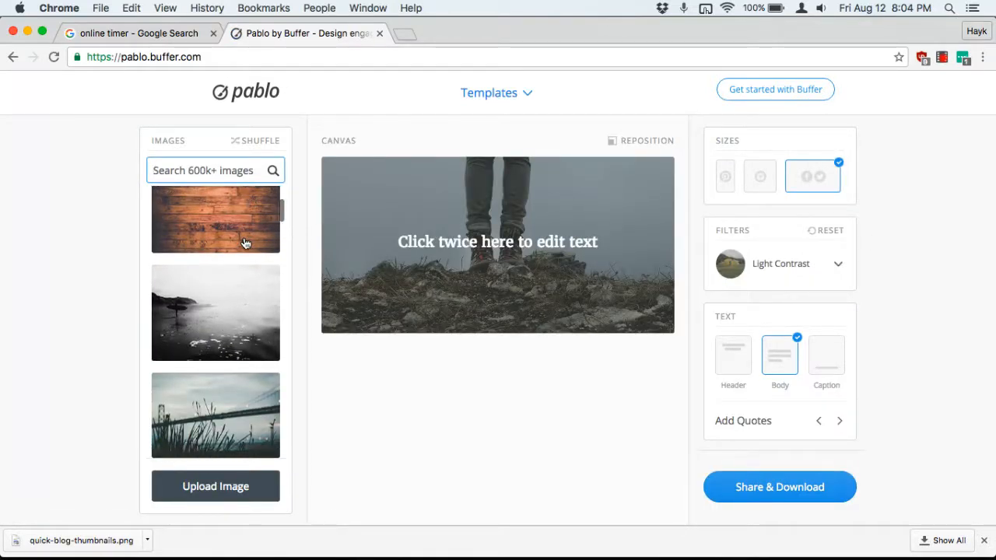
- Scroll the Images panel down to reach the wood-plank stock photo
scroll("down", 3)
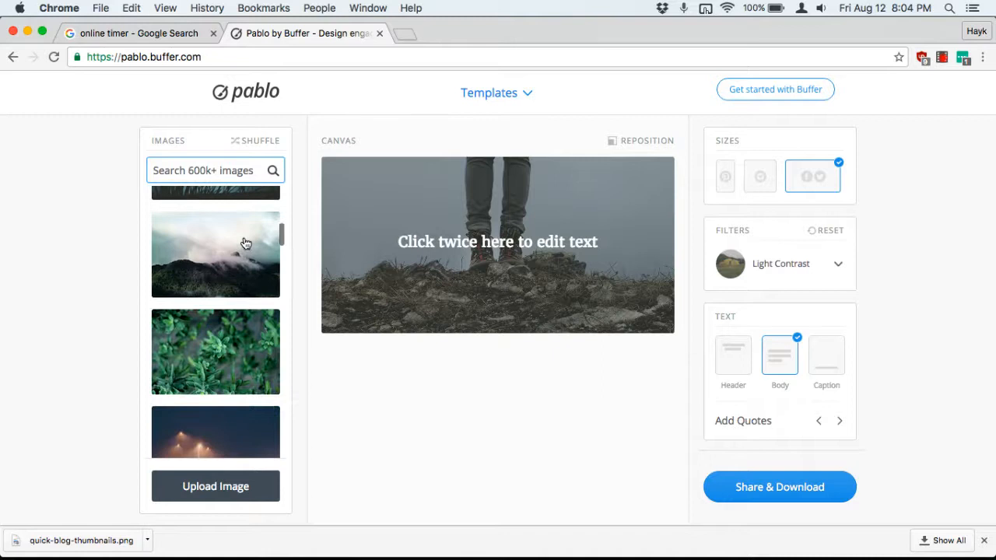
scroll("down", 3)
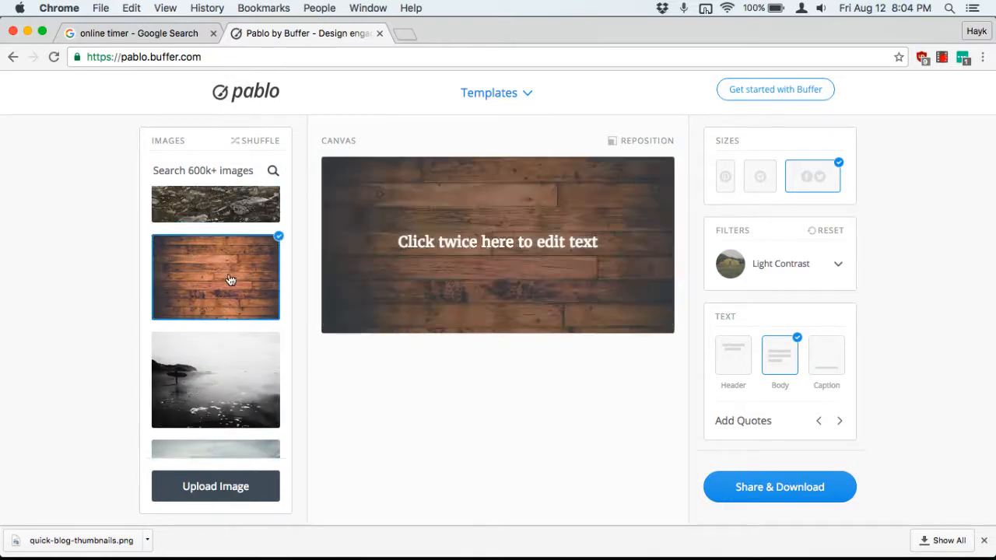
- Replace the placeholder with 'How to Make Beautiful Blog Thumbnails in Less Than 2 Minutes' and move it higher
double_click(498, 242)
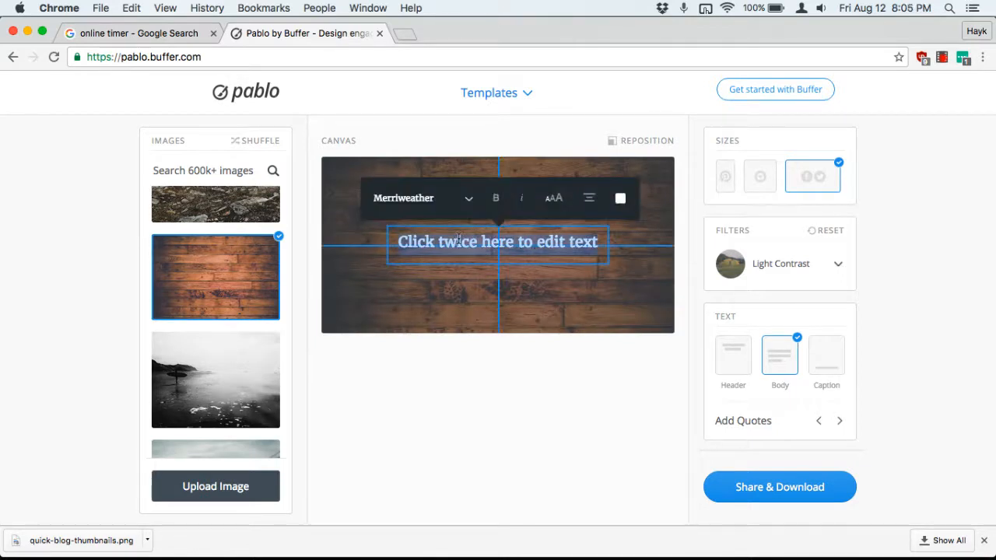
type("How to M")
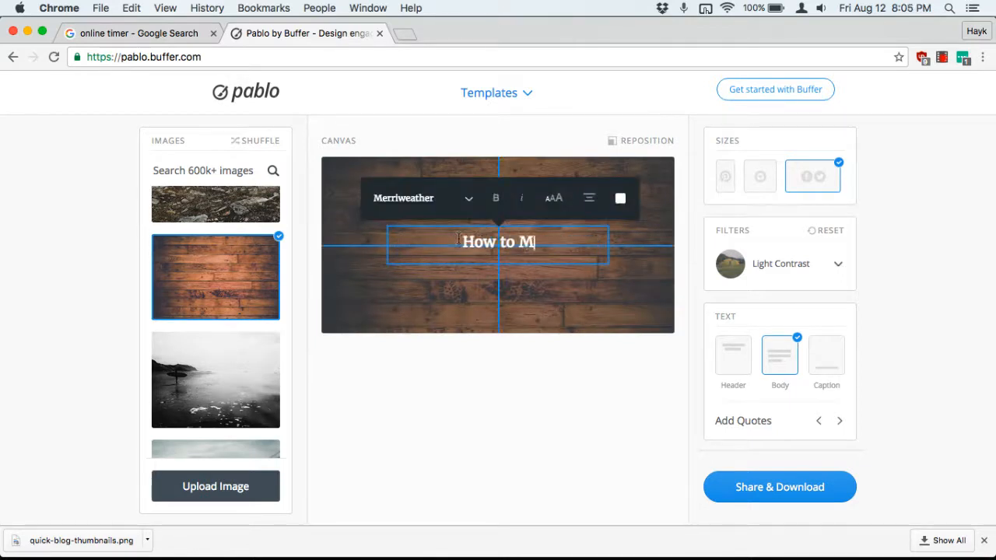
type("ake Beautiful Blog Thumbnails in Less t")
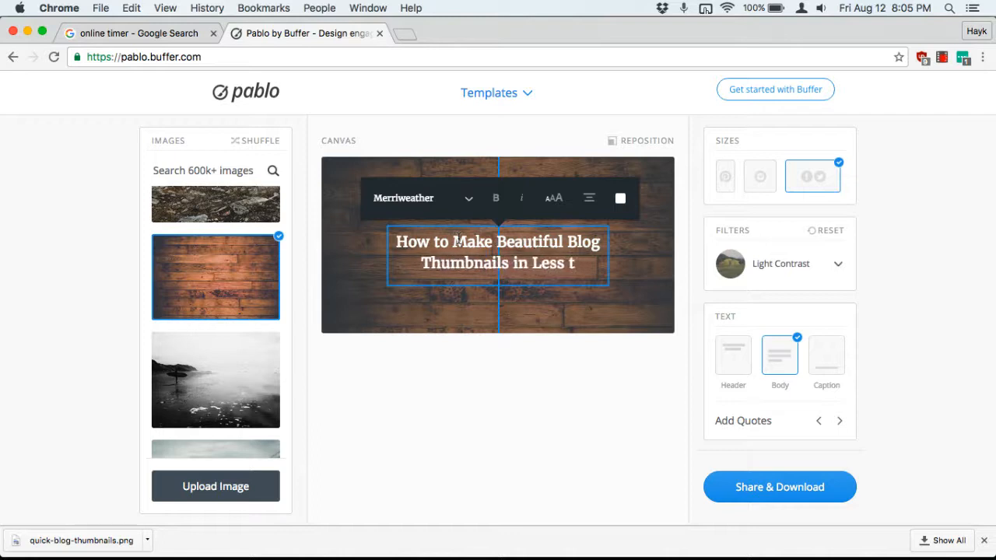
type("han 2 Minutes")
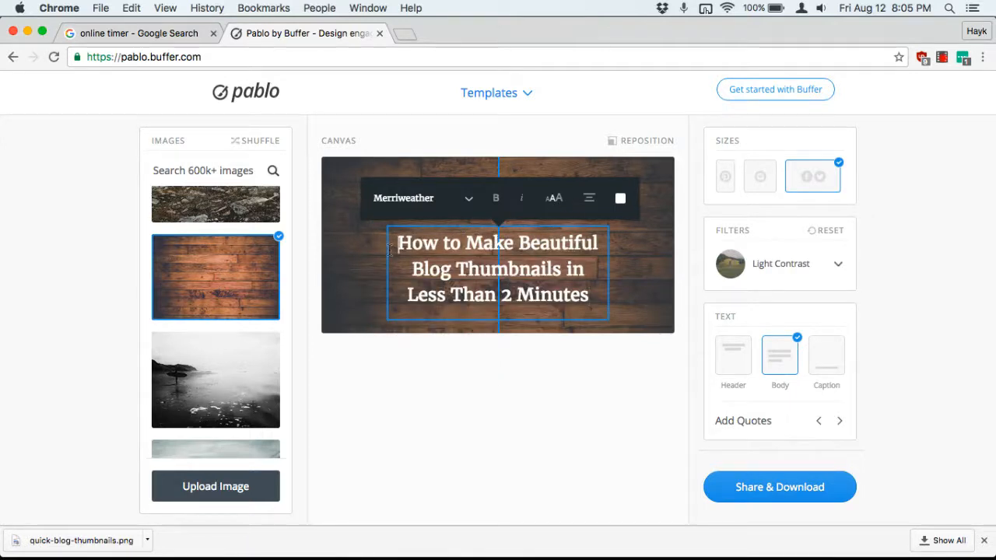
left_click_drag(498, 268, 498, 246)
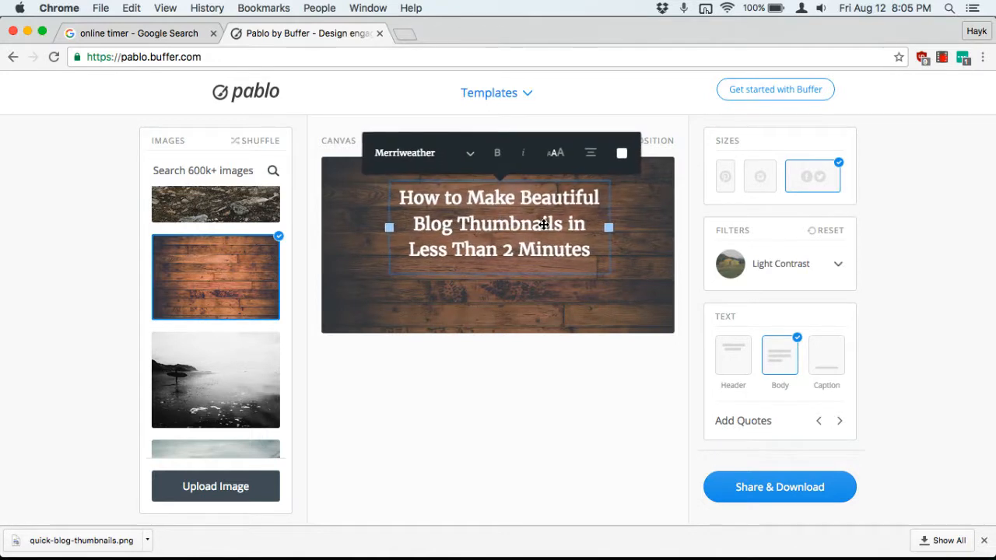
left_click(548, 303)
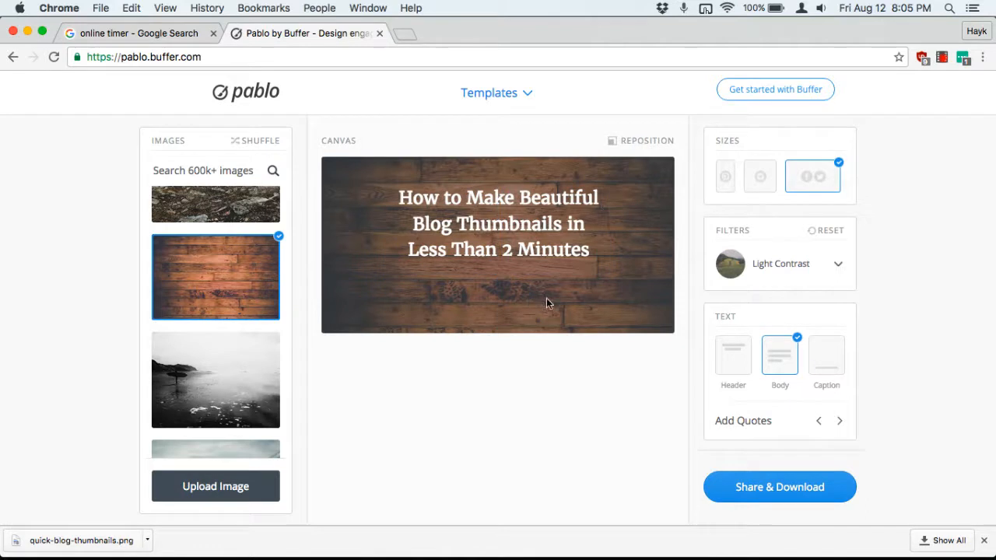
- Reach the Logo section and drag the logo to sit centred just below the title
scroll("down", 3)
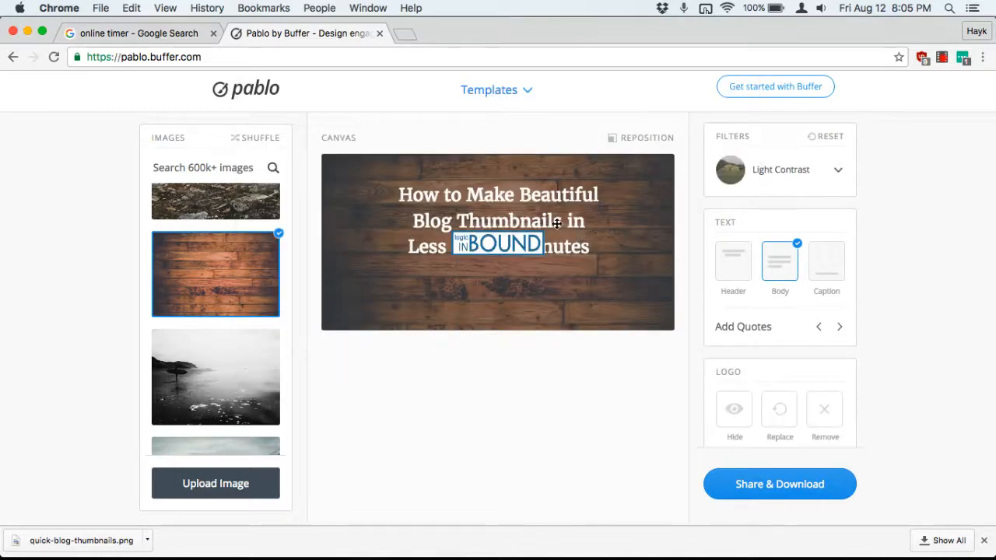
left_click_drag(497, 246, 495, 291)
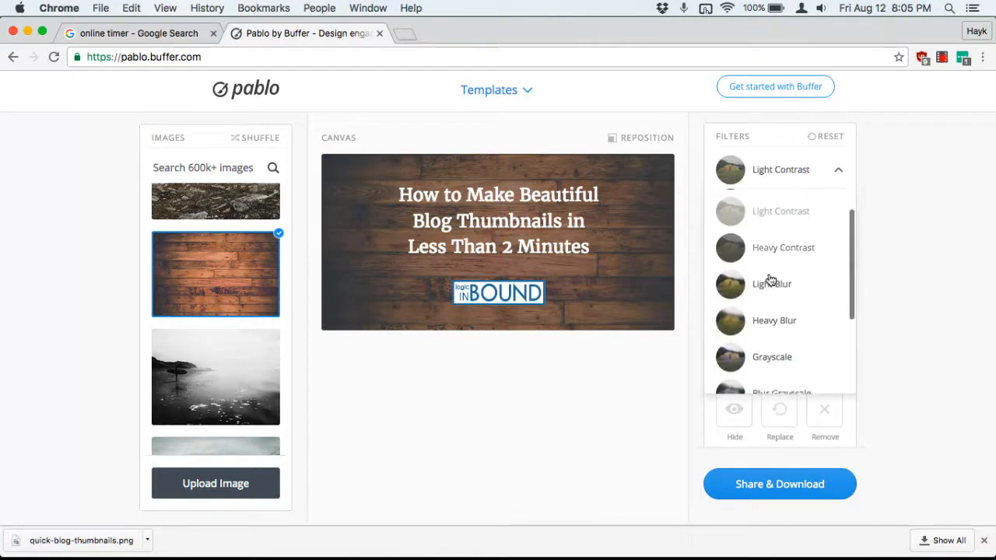
- Preview Light Blur, Blue Tint and no filter, then restore the Light Contrast filter
left_click(765, 283)
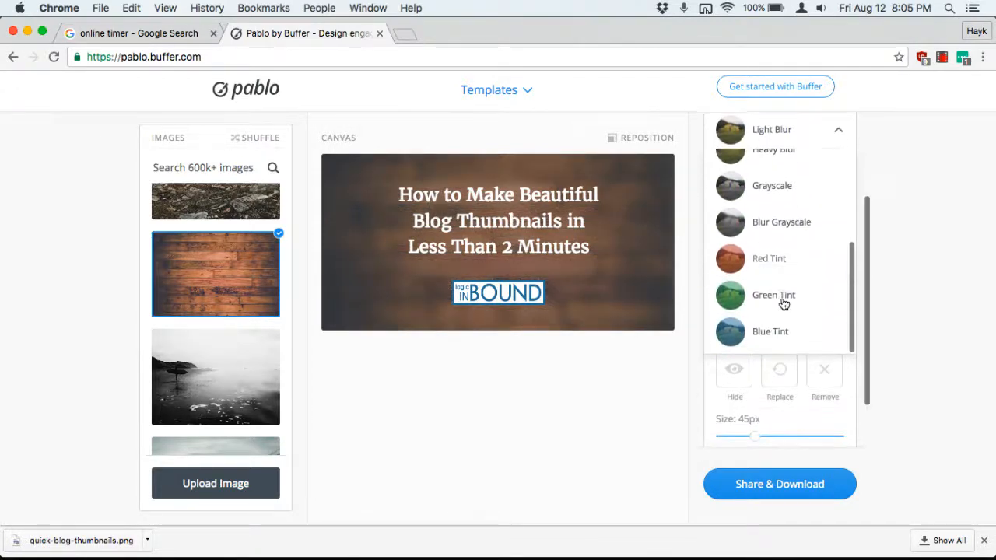
left_click(774, 296)
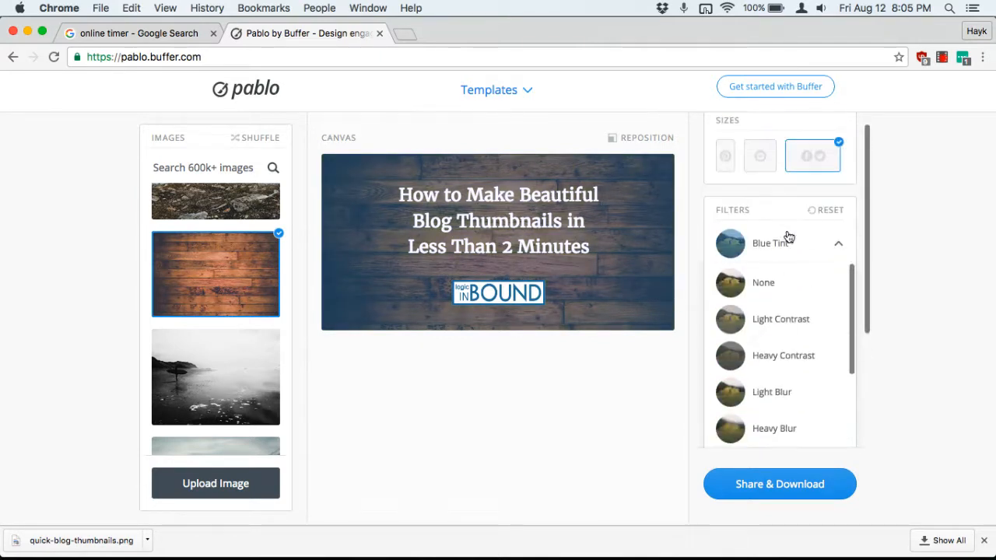
left_click(763, 283)
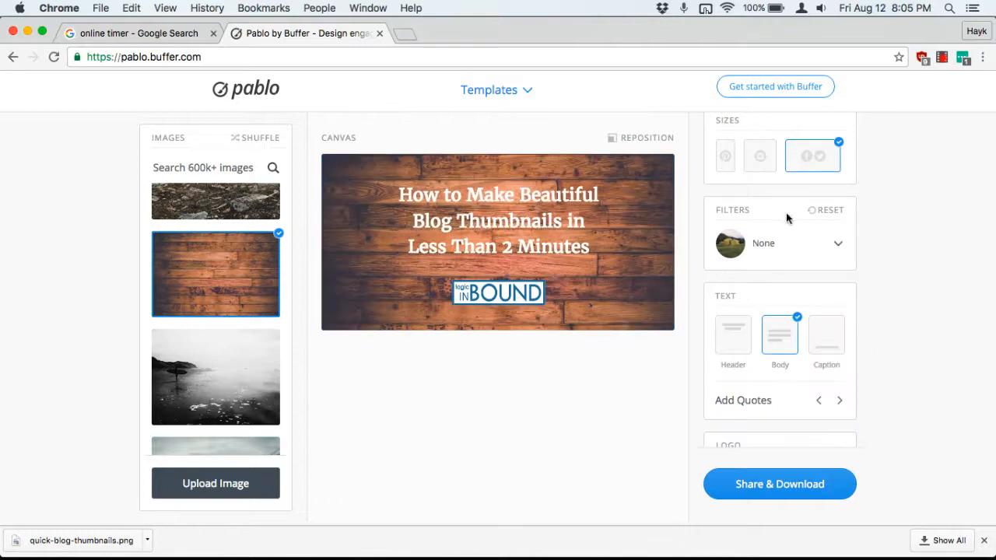
left_click(780, 243)
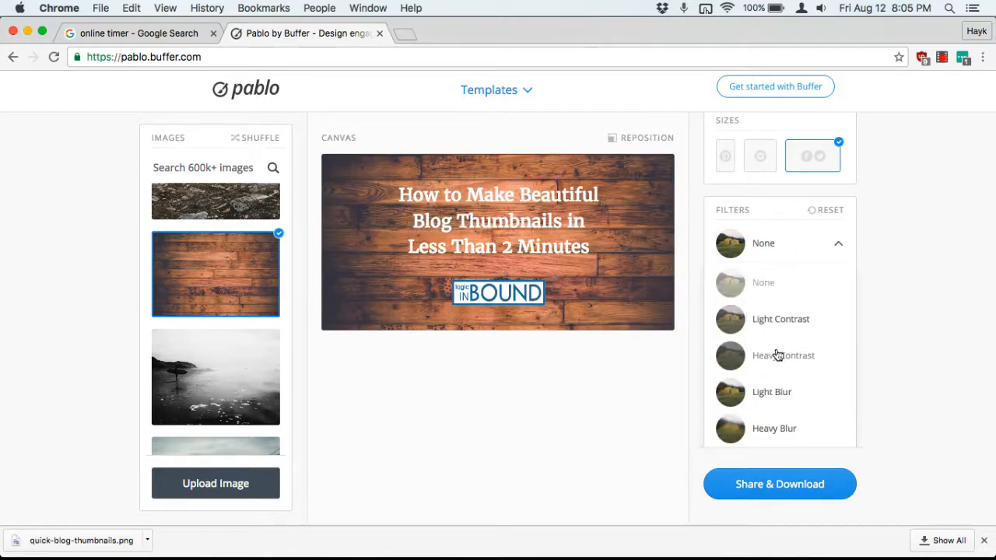
left_click(783, 355)
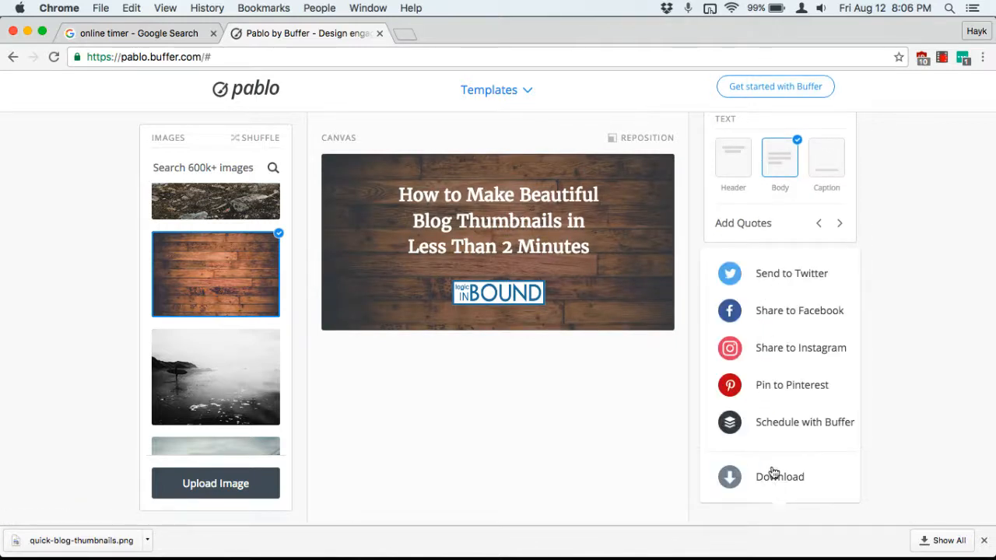
- Download the thumbnail and save it as quick-blog-thumbnails.png
left_click(778, 477)
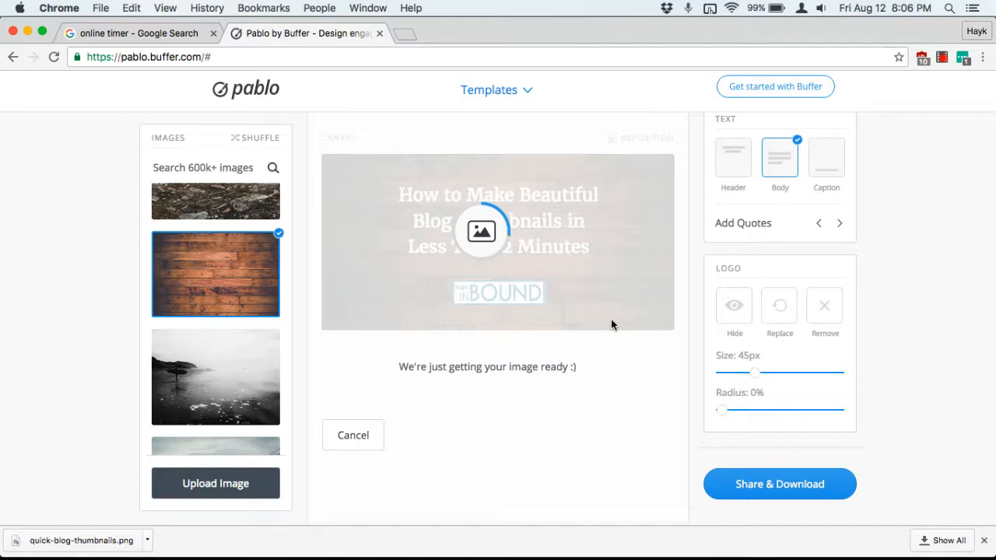
left_click(141, 34)
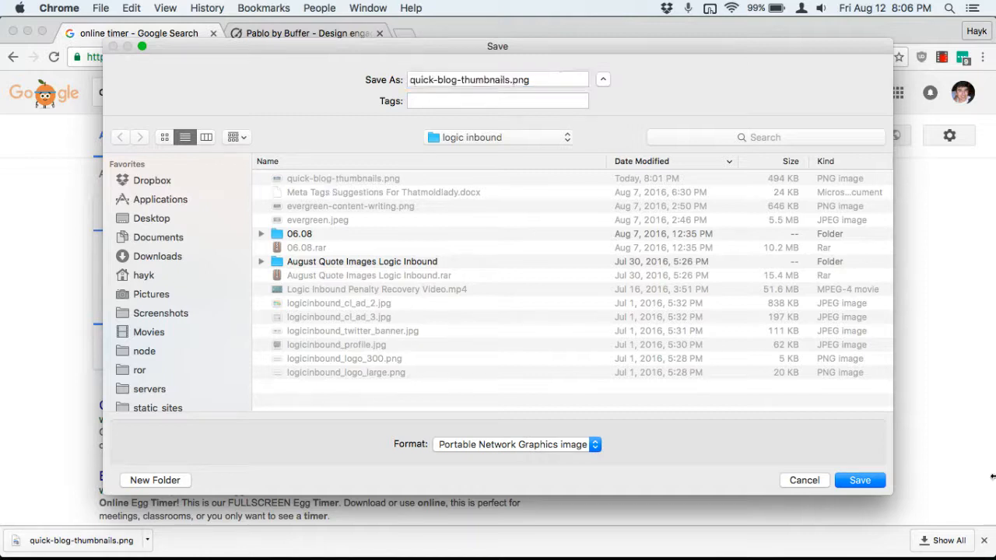
left_click(859, 480)
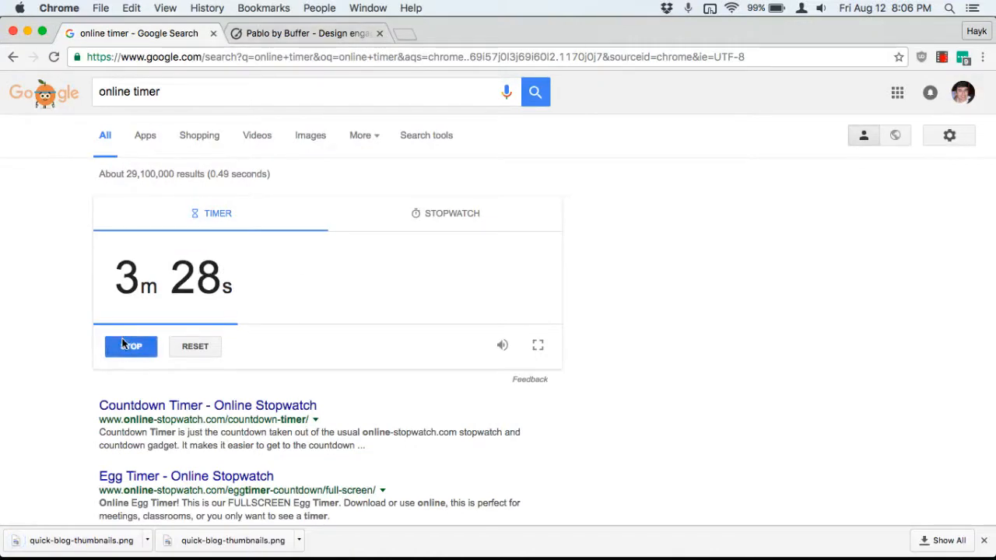
- Stop the Google timer at 3m 28s and return to the Pablo editor tab
left_click(131, 345)
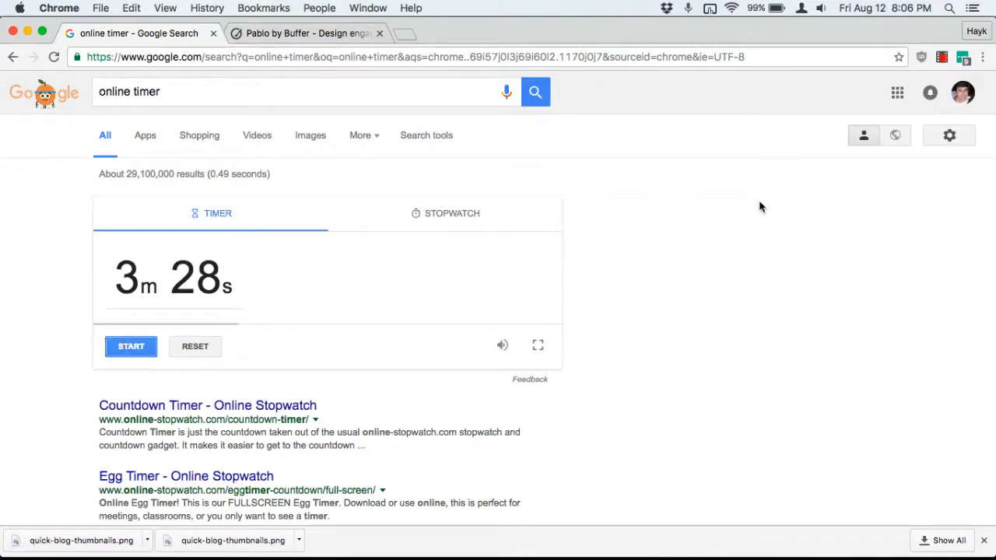
left_click(311, 33)
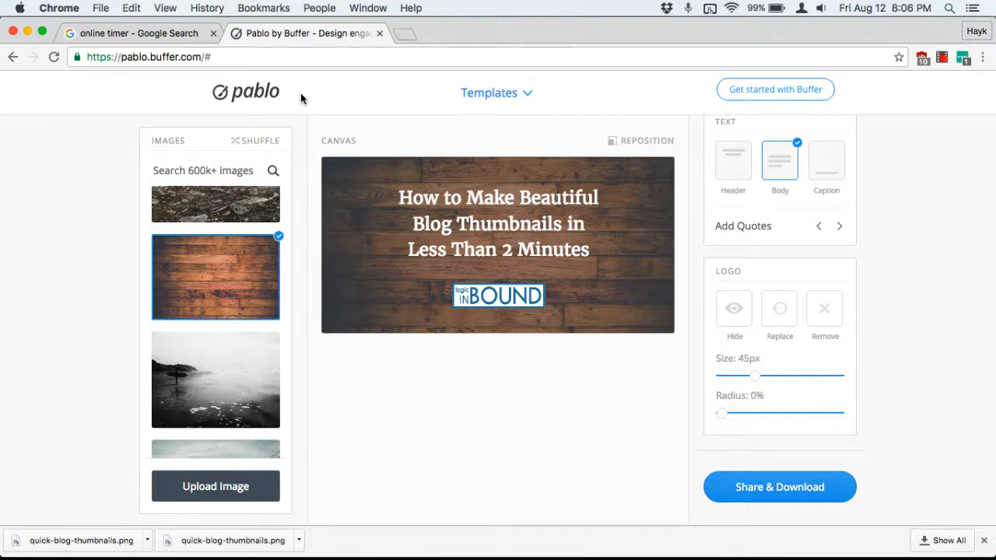
mouse_move(255, 93)
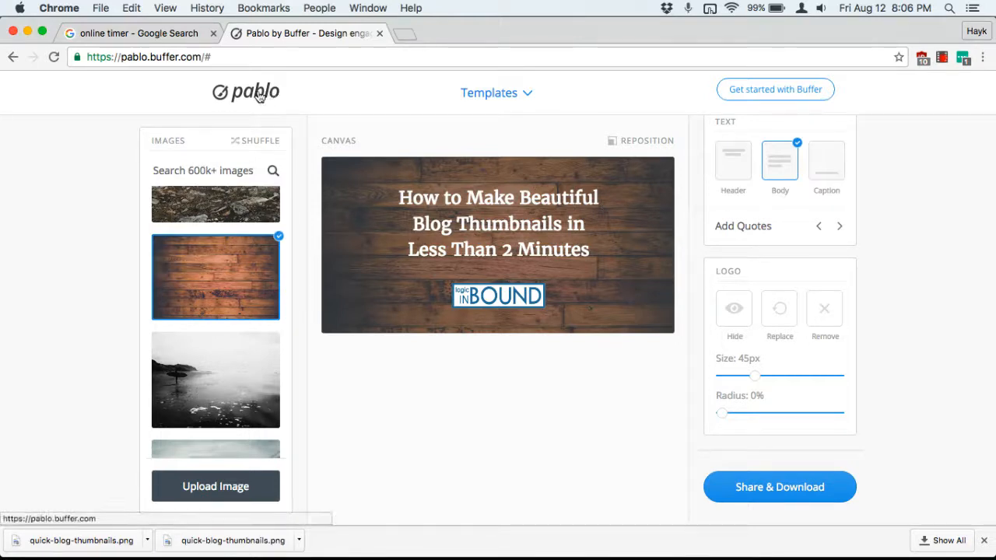
mouse_move(750, 288)
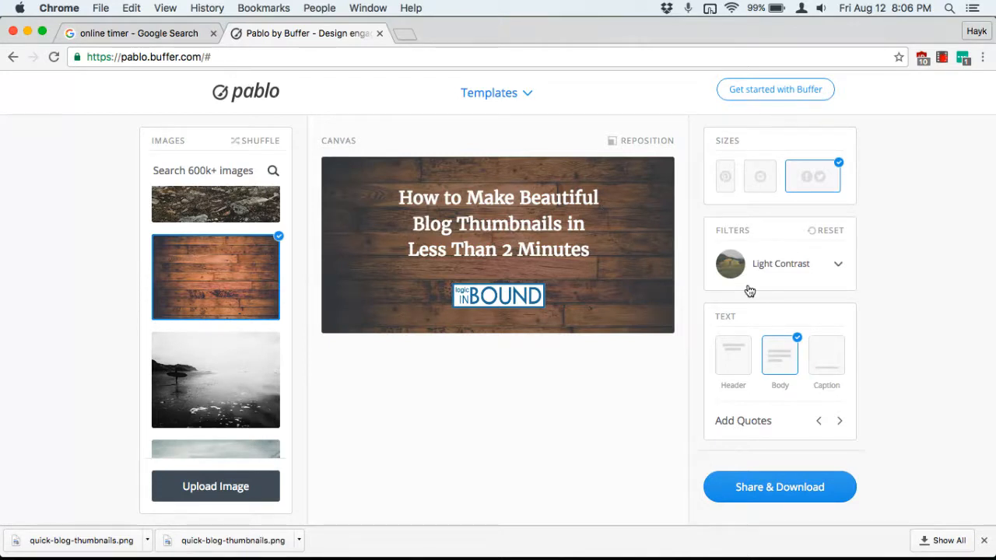
mouse_move(386, 196)
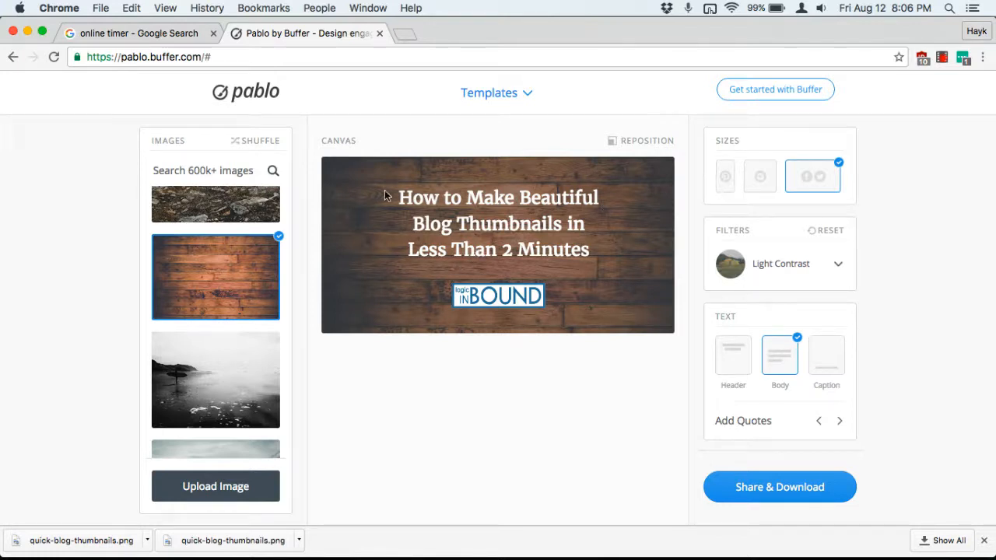
mouse_move(689, 147)
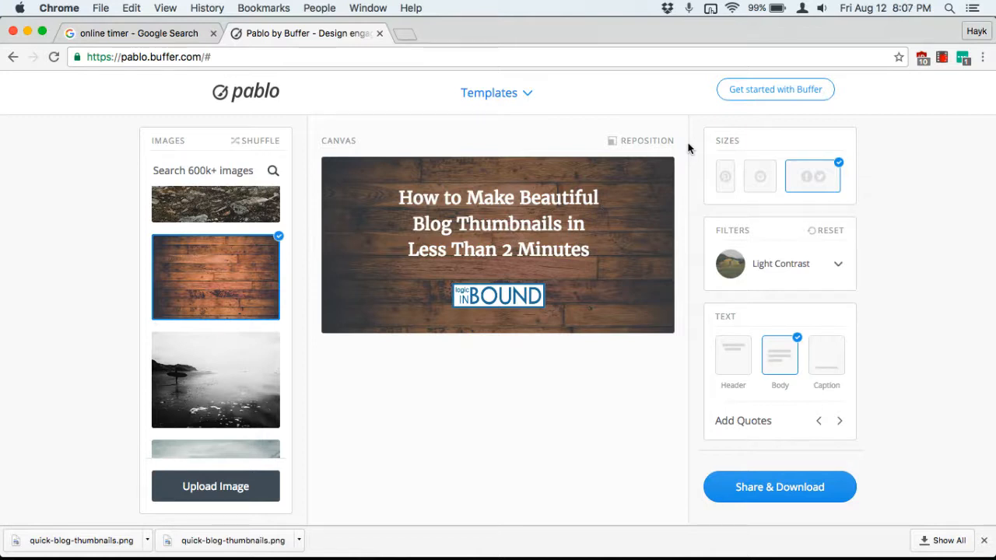
mouse_move(694, 149)
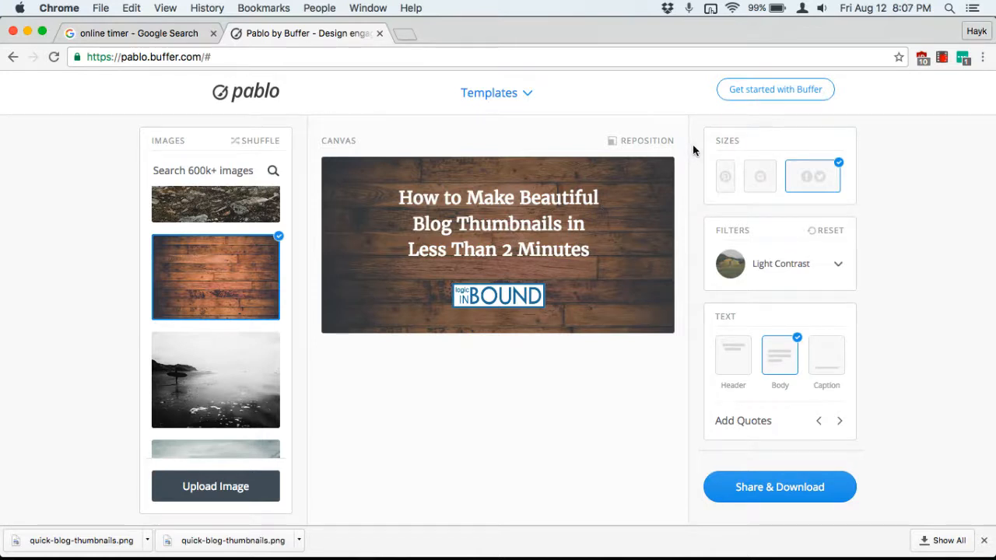